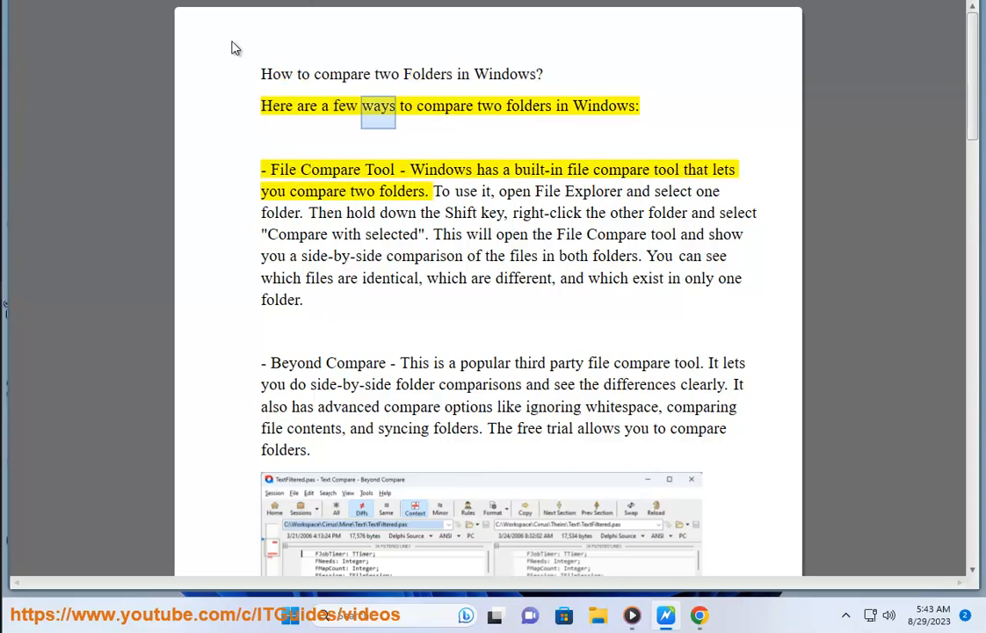
Open File Explorer's Home page with the Quick access folders.
double_click(331, 169)
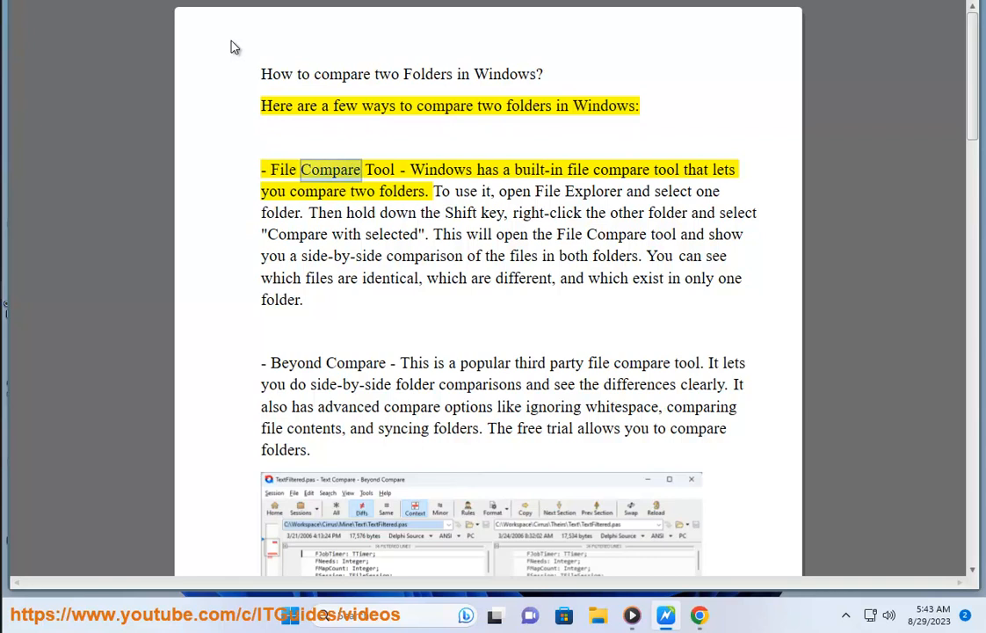
double_click(622, 169)
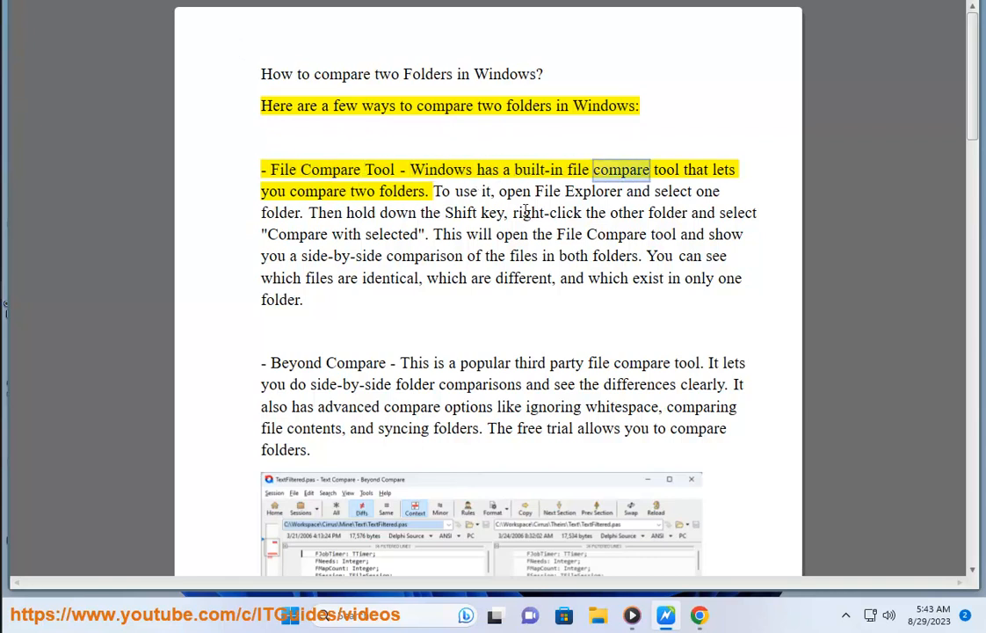
double_click(402, 191)
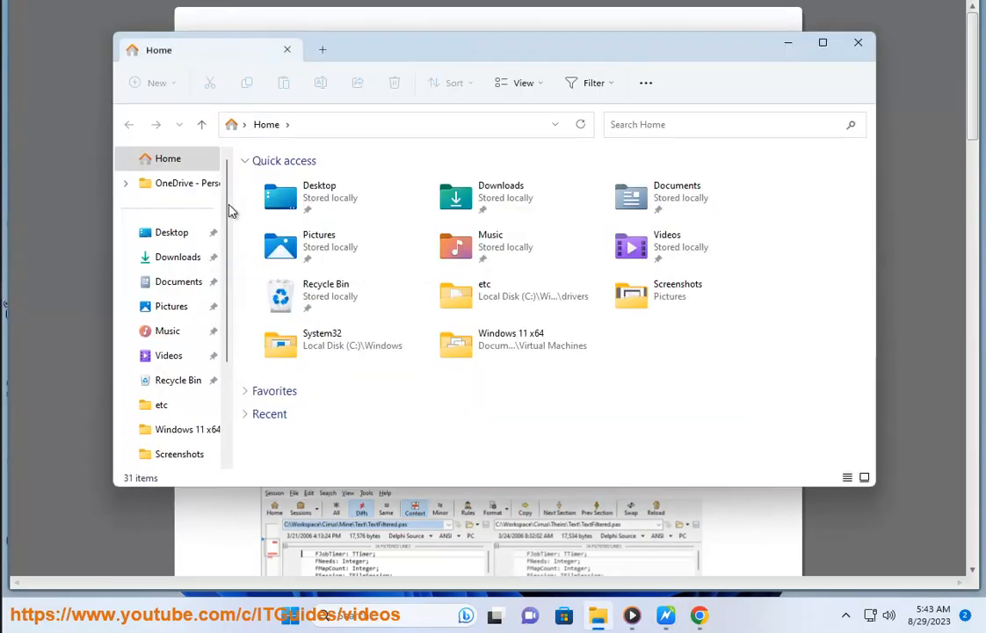
click(178, 281)
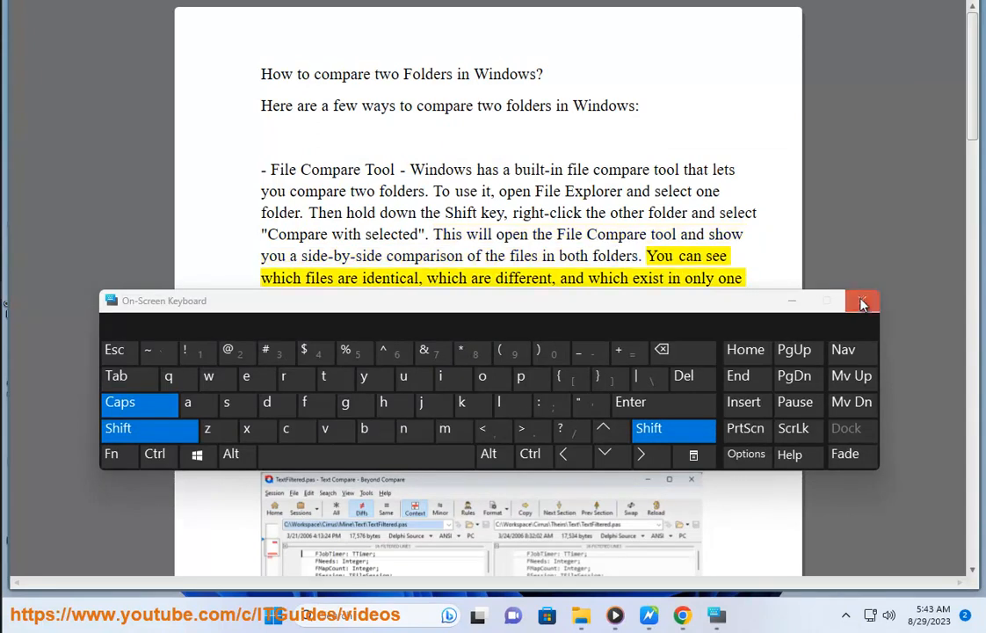
Close the On-Screen Keyboard so the Word folder-comparison guide is visible.
click(862, 301)
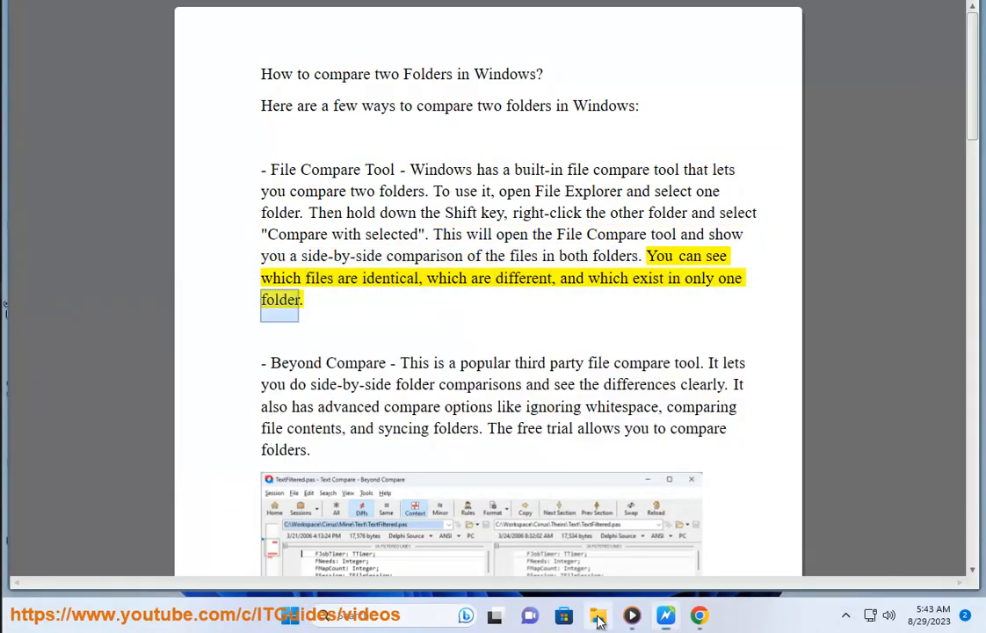
Scroll past the Beyond Compare paragraph to its screenshot and the WinMerge heading.
click(597, 615)
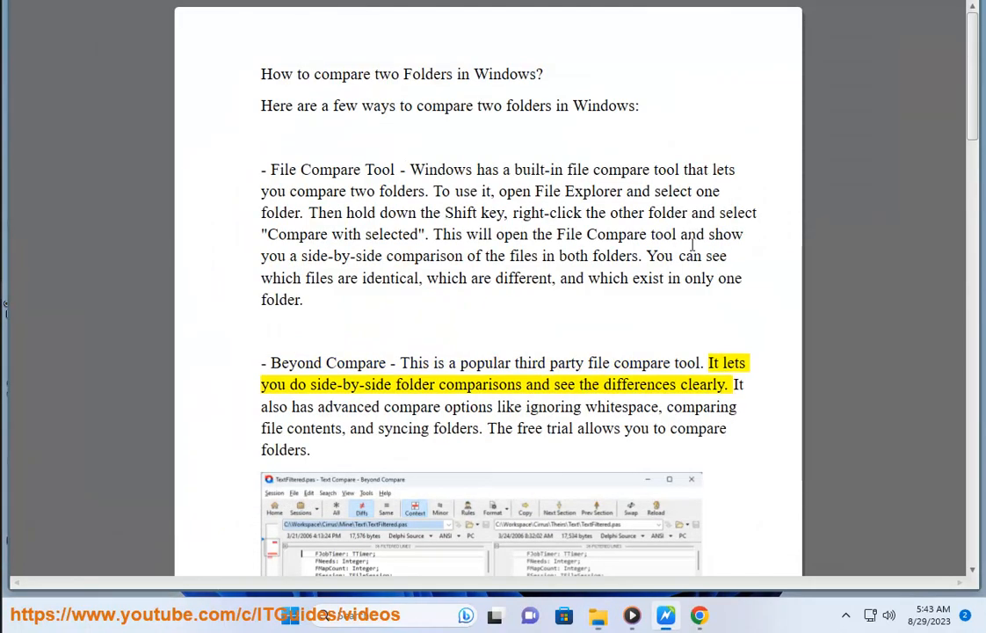
scroll(down, 3)
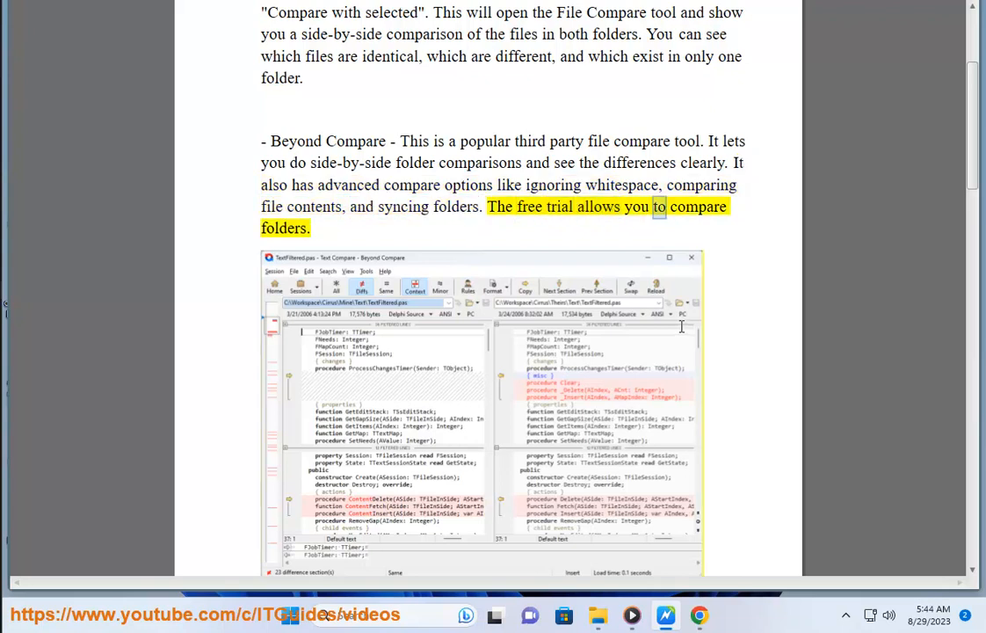
scroll(down, 3)
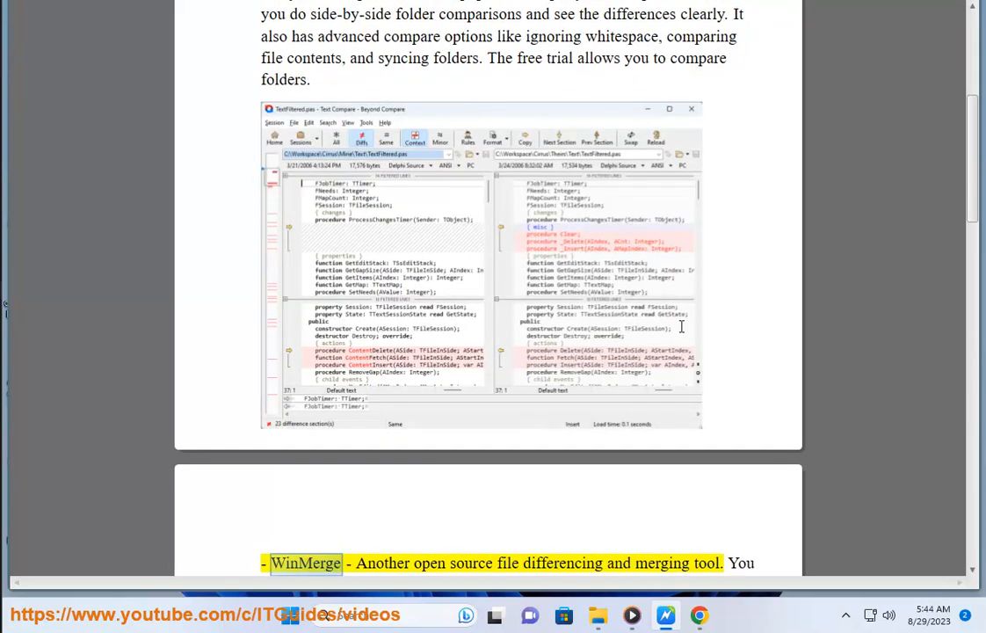
Scroll to the WinMerge paragraph and the top of its screenshot.
scroll(down, 3)
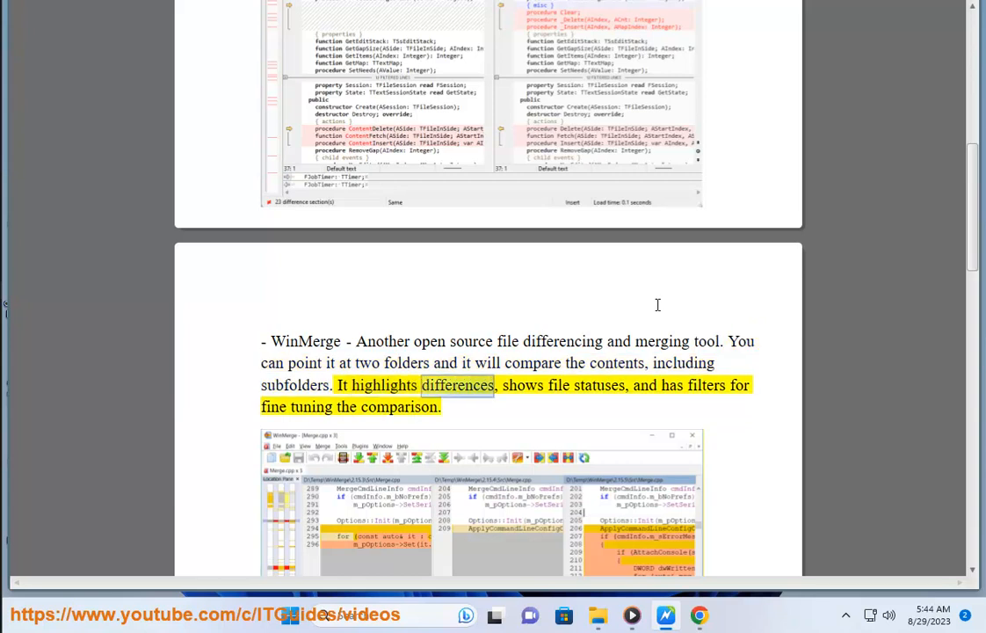
double_click(398, 407)
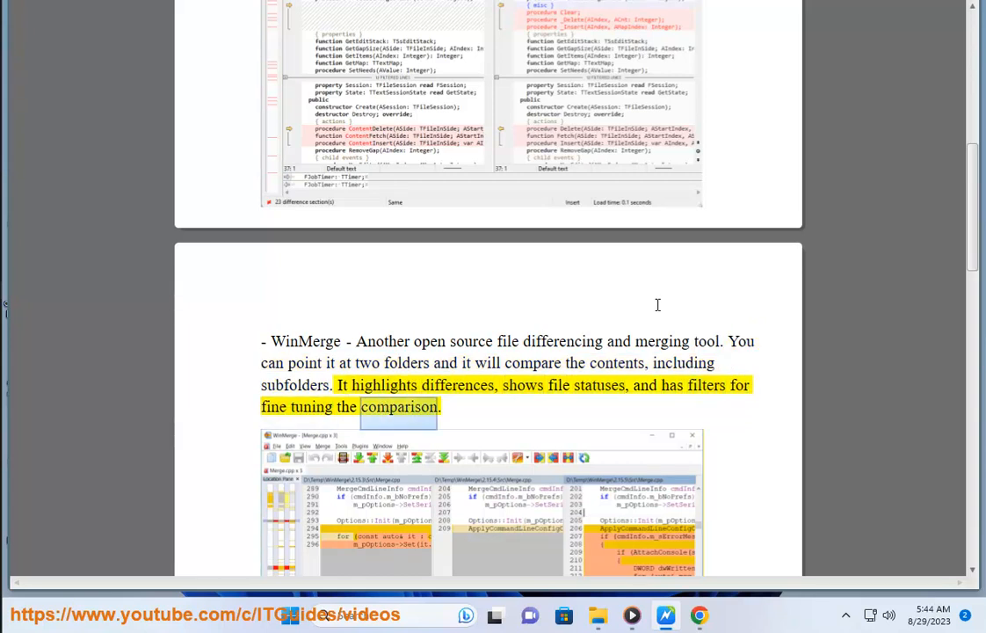
Scroll past the WinMerge screenshot to the Robocopy command-line screenshot and PowerShell heading.
scroll(down, 3)
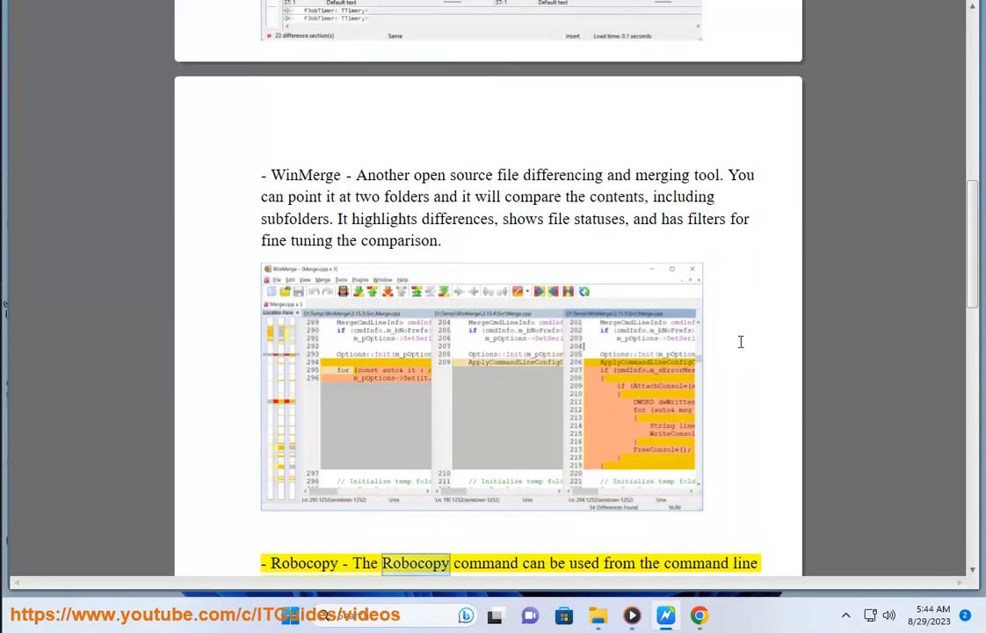
scroll(down, 3)
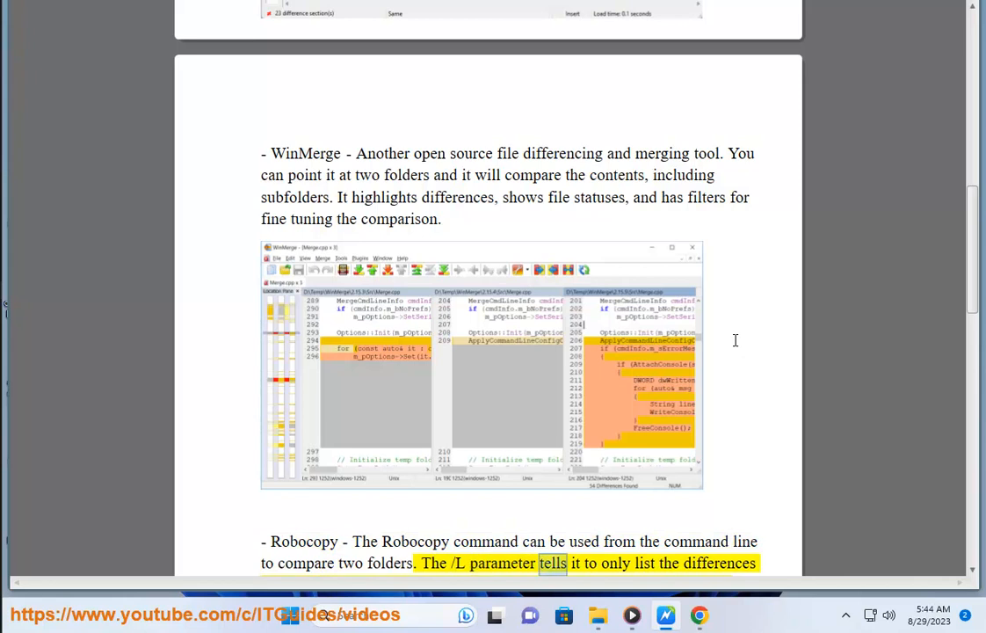
scroll(down, 3)
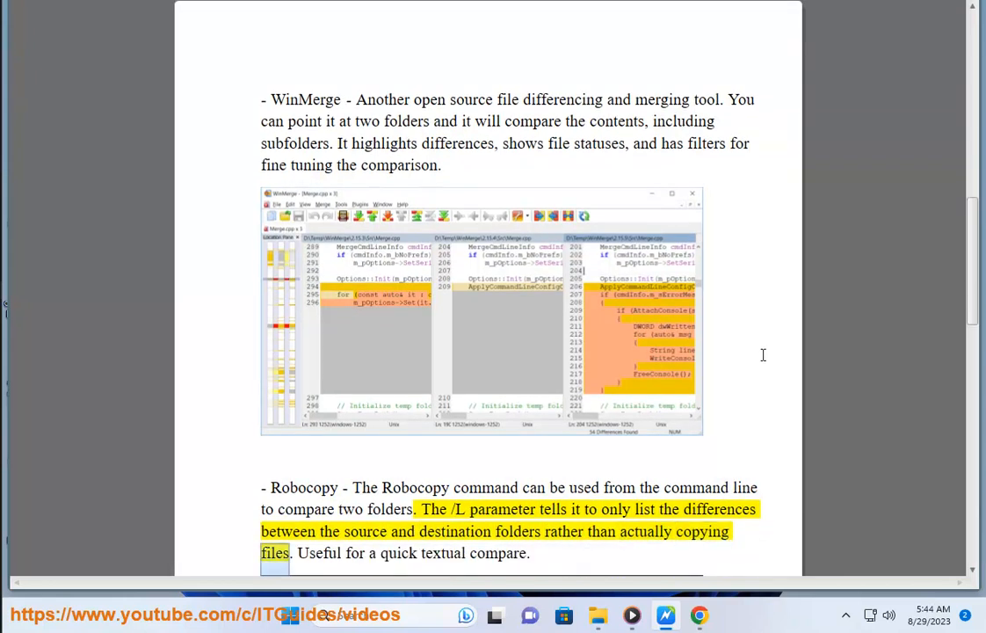
scroll(down, 3)
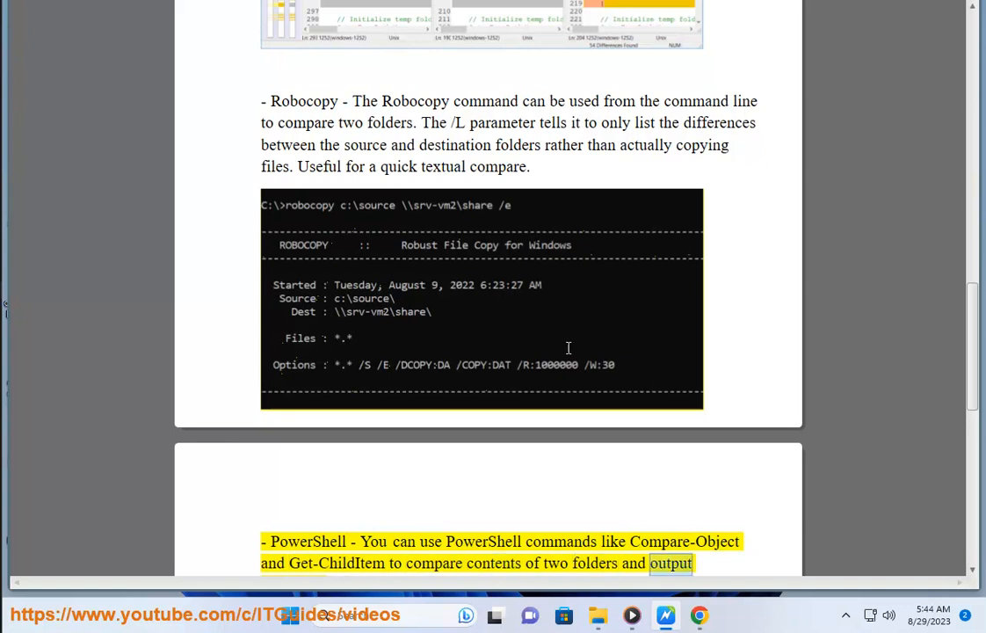
Scroll to the PowerShell section and the closing paragraph on choosing the right tool.
scroll(down, 3)
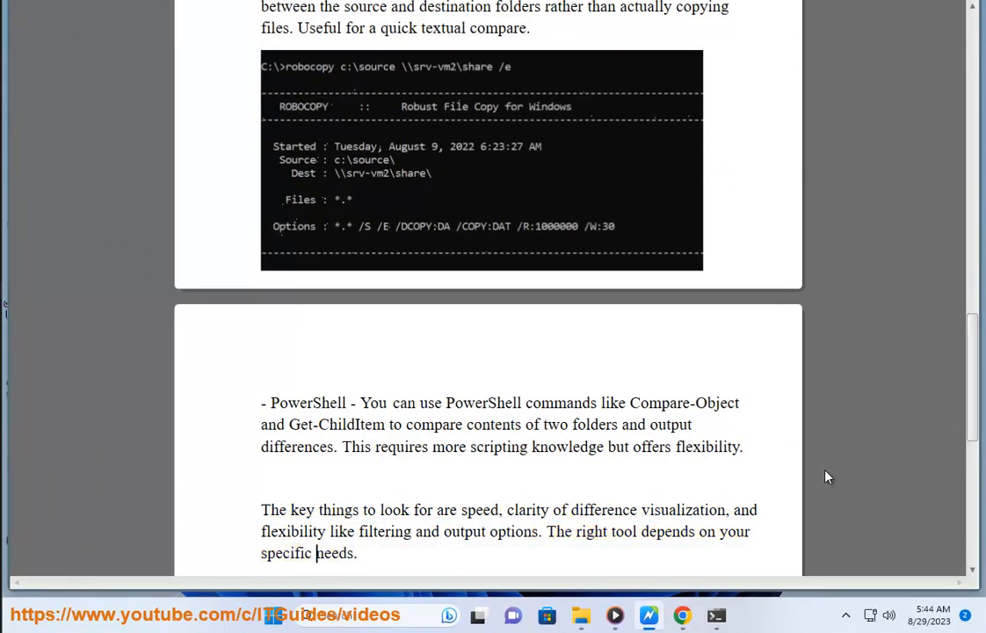
scroll(down, 3)
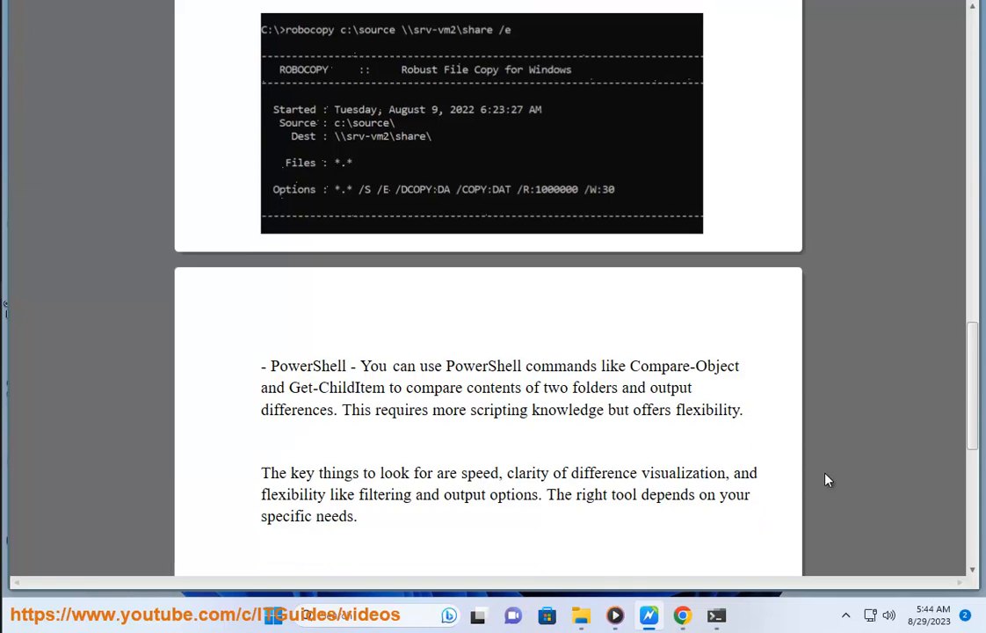